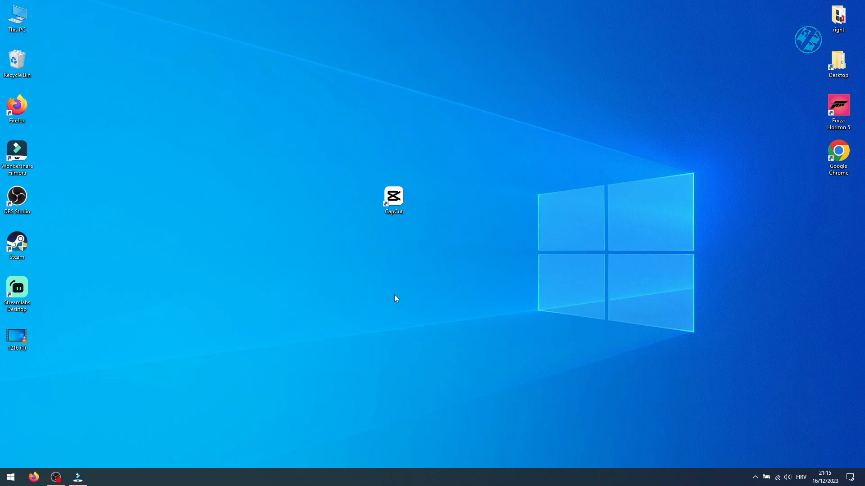
{"action": "mouse_move", "coordinate": [387, 300]}
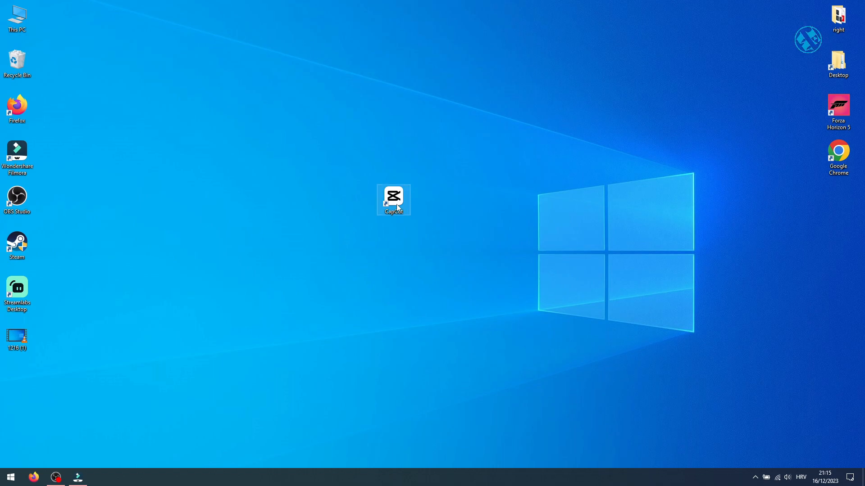
{"action": "mouse_move", "coordinate": [393, 200]}
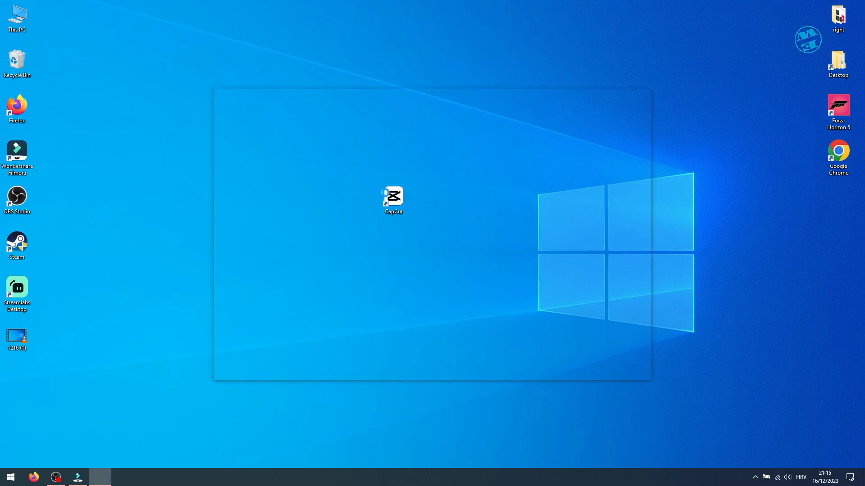
Start a new project and import the 1216 (1).mp4 video from the Desktop into the media library.
{"action": "double_click", "coordinate": [393, 197]}
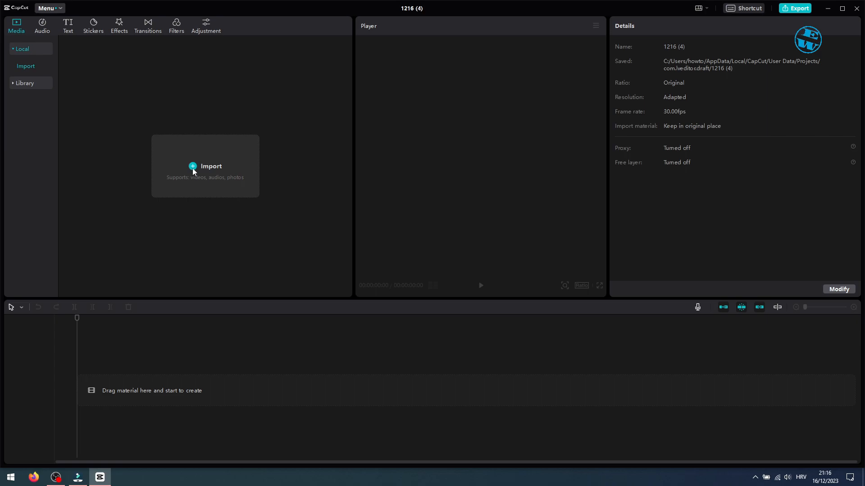
{"action": "left_click", "coordinate": [210, 166]}
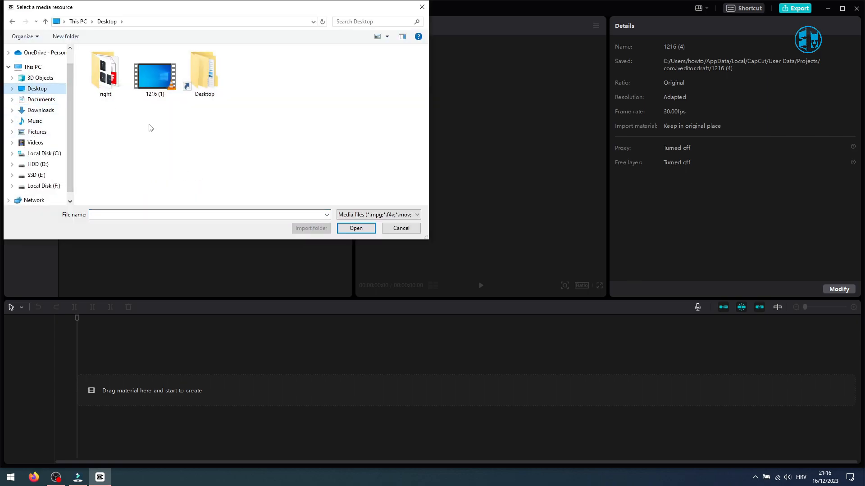
{"action": "left_click", "coordinate": [154, 69]}
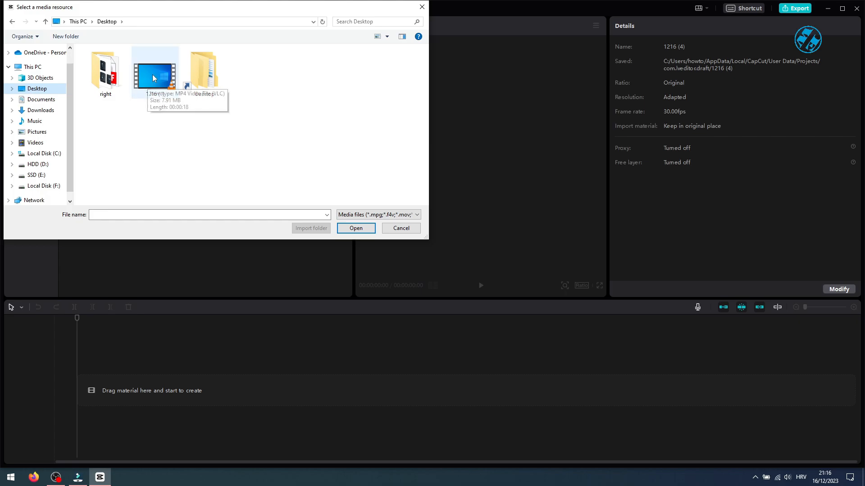
{"action": "left_click", "coordinate": [355, 228]}
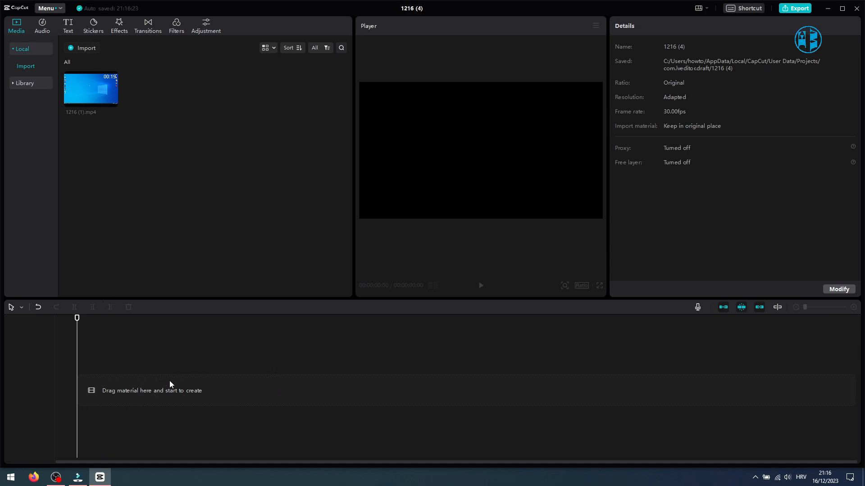
{"action": "mouse_move", "coordinate": [174, 80]}
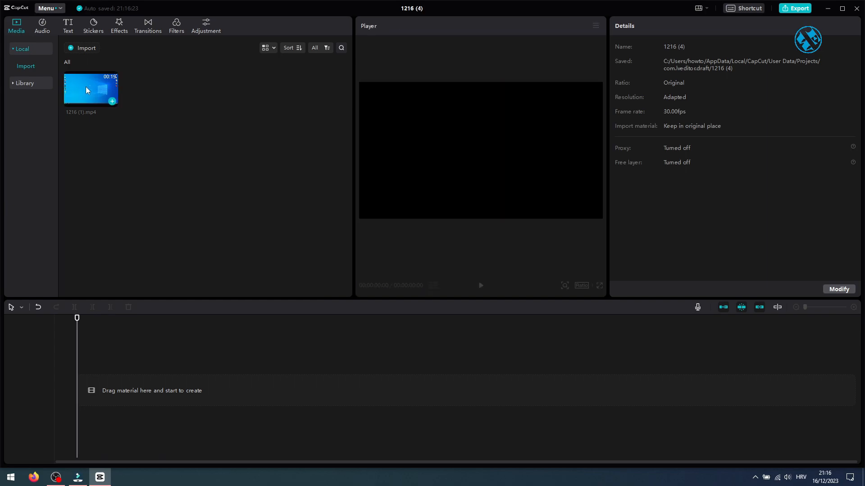
Place the 18-second 1216 (1).mp4 clip on the main track from the start.
{"action": "left_click_drag", "start_coordinate": [90, 89], "coordinate": [210, 390]}
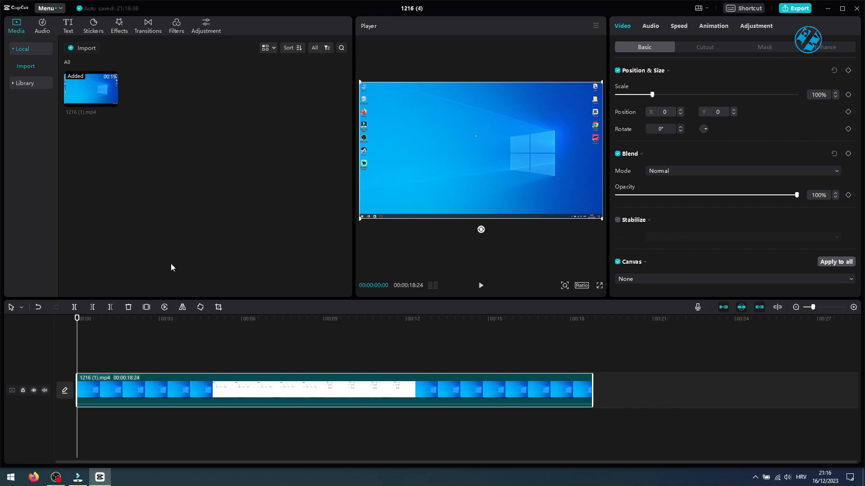
{"action": "mouse_move", "coordinate": [68, 26]}
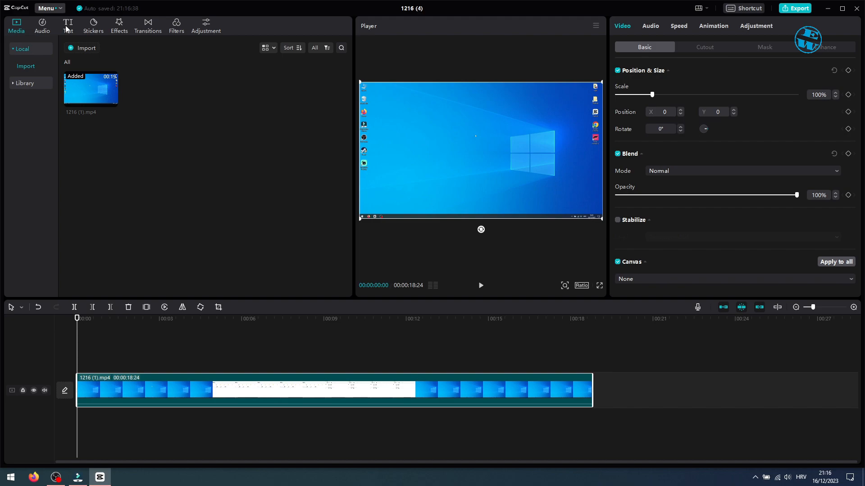
Add a text clip above the video reading the PC and C drive double-click instruction, then select it.
{"action": "left_click", "coordinate": [67, 26]}
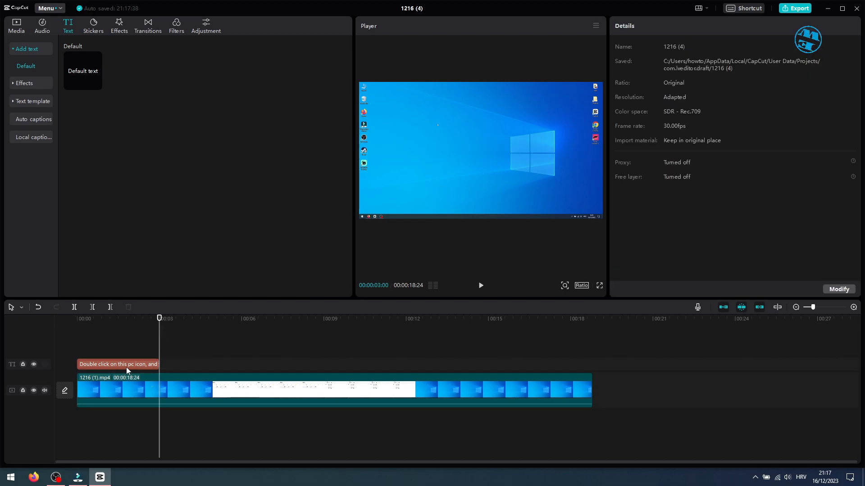
{"action": "left_click", "coordinate": [118, 364]}
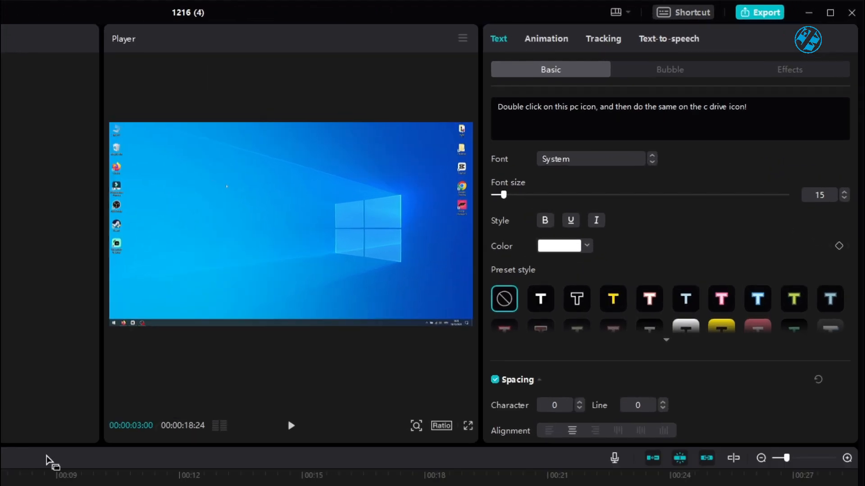
Preview the Santa II and Elfy text-to-speech voices and settle on Jessie.
{"action": "left_click", "coordinate": [667, 39]}
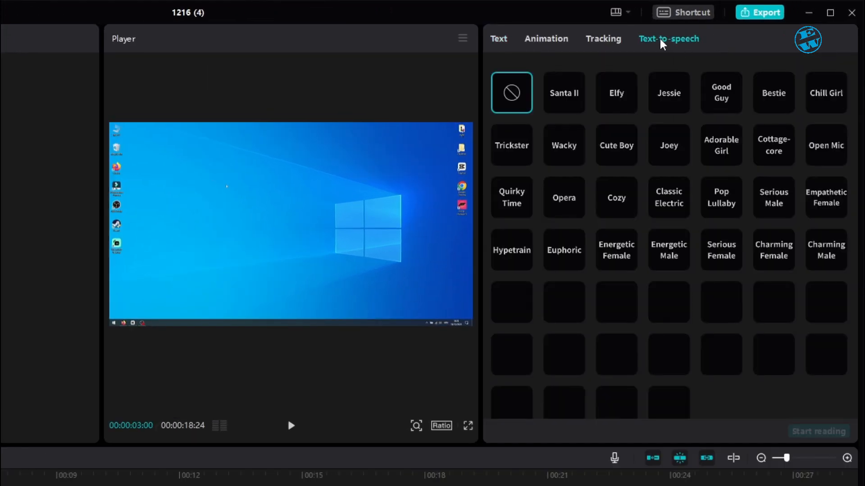
{"action": "scroll", "scroll_direction": "down", "scroll_amount": 3}
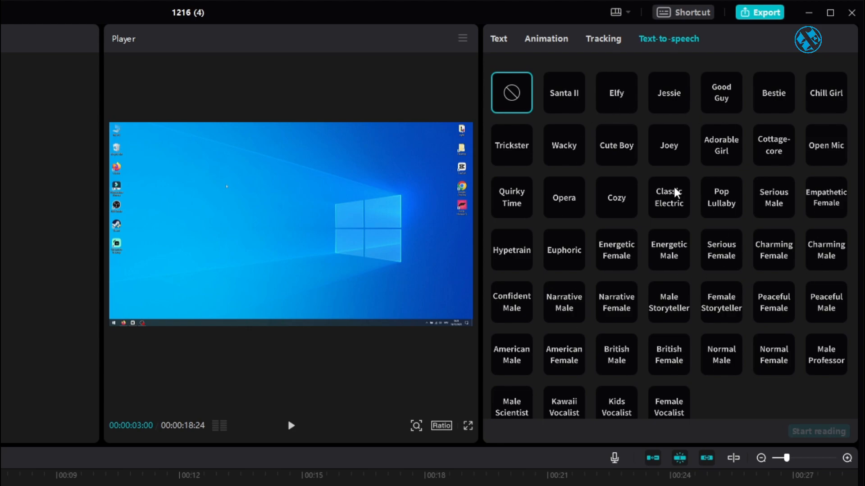
{"action": "mouse_move", "coordinate": [633, 234]}
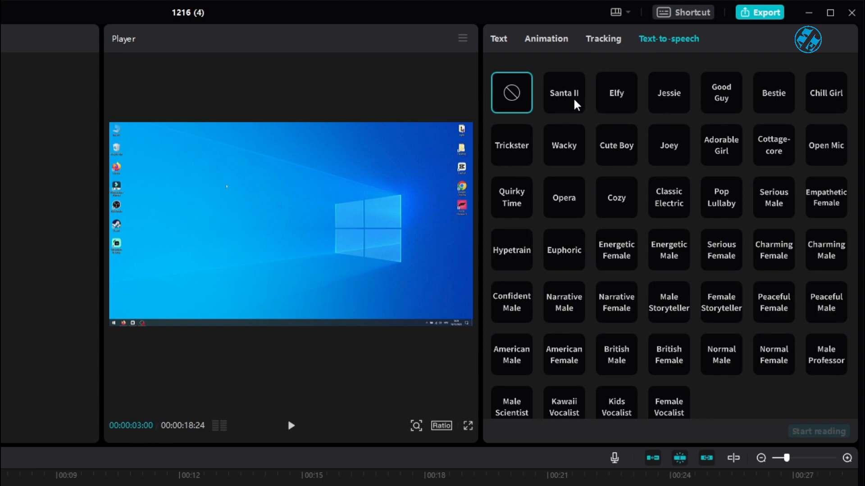
{"action": "left_click", "coordinate": [563, 92]}
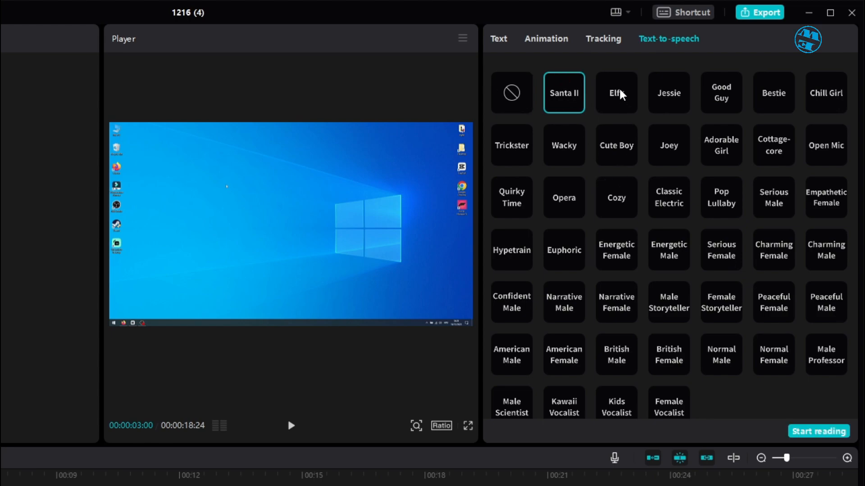
{"action": "left_click", "coordinate": [616, 93]}
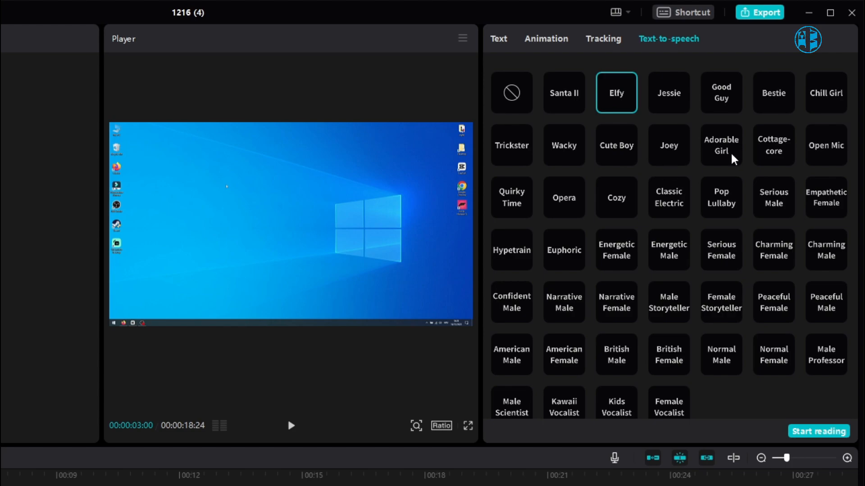
{"action": "left_click", "coordinate": [721, 93]}
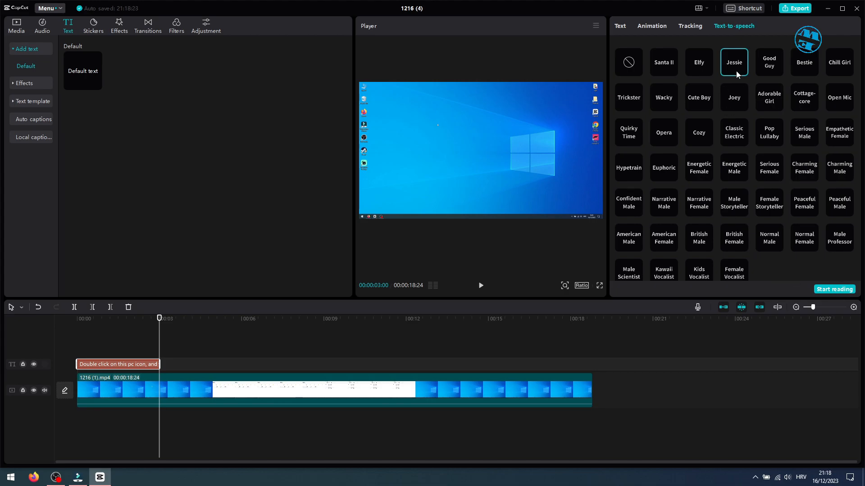
Generate the Jessie-voiced narration of the caption onto a new audio track beneath the video.
{"action": "left_click", "coordinate": [834, 289]}
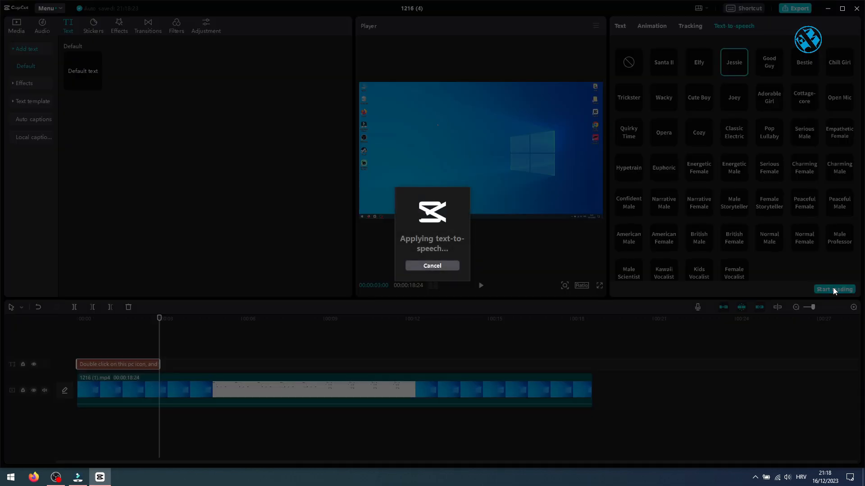
{"action": "left_click", "coordinate": [833, 289]}
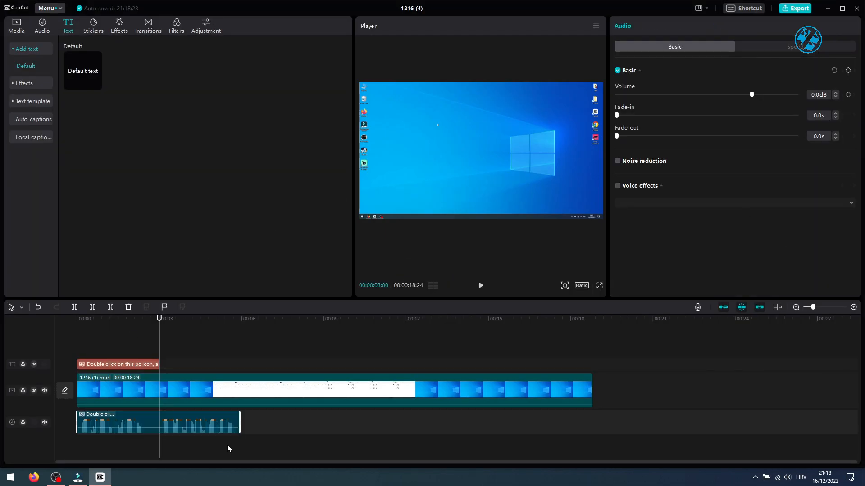
{"action": "left_click", "coordinate": [157, 422]}
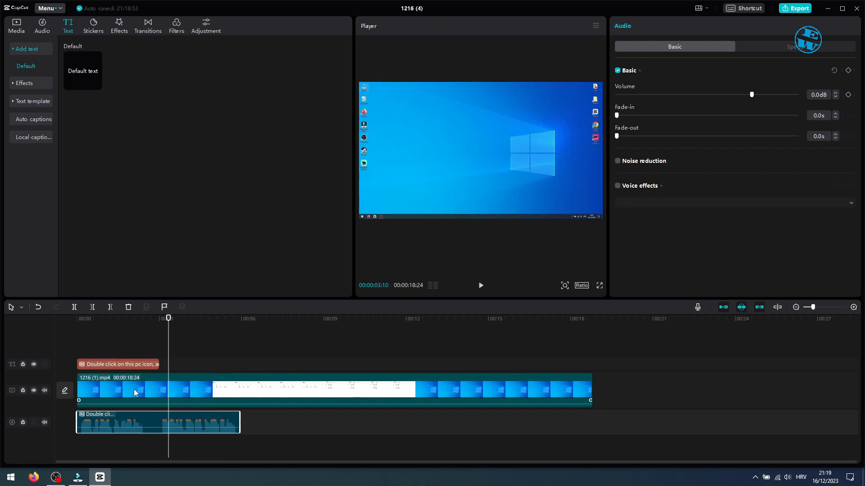
Shift the narration clip to start around 3 seconds, after the text clip, and play to check timing.
{"action": "left_click_drag", "start_coordinate": [156, 422], "coordinate": [221, 422]}
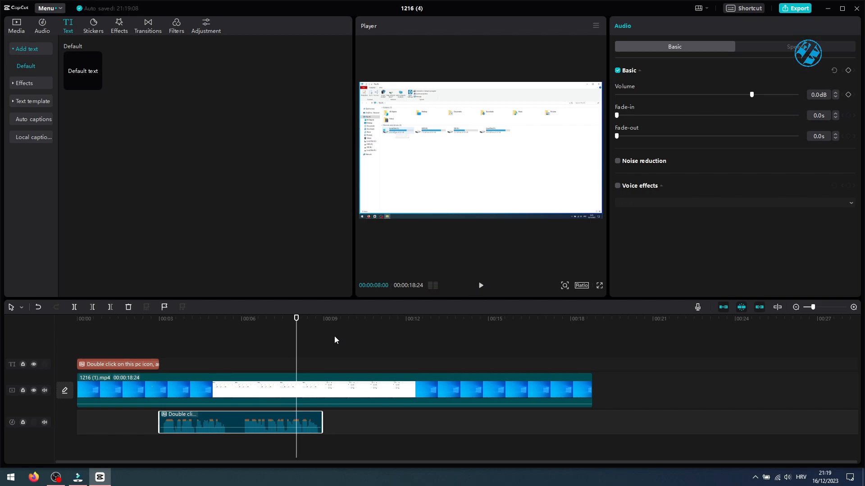
{"action": "mouse_move", "coordinate": [305, 340]}
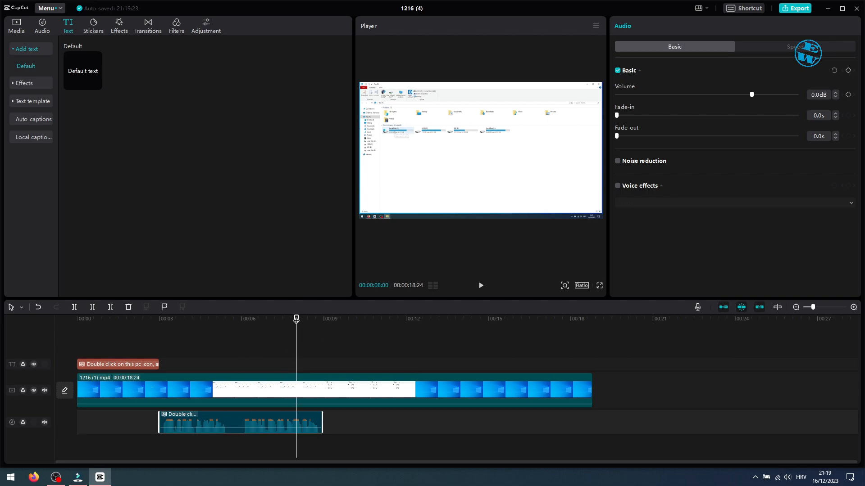
{"action": "left_click", "coordinate": [238, 319]}
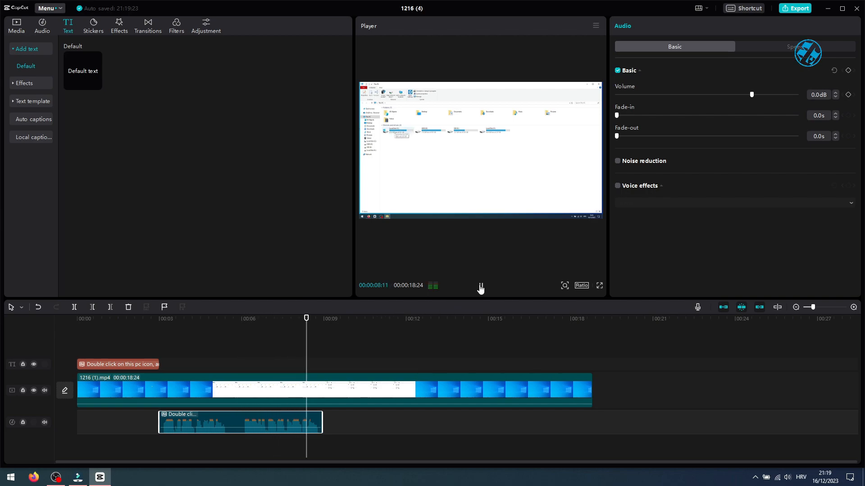
Split the narration at the playhead and move the second piece to begin near 8 seconds.
{"action": "left_click", "coordinate": [479, 286]}
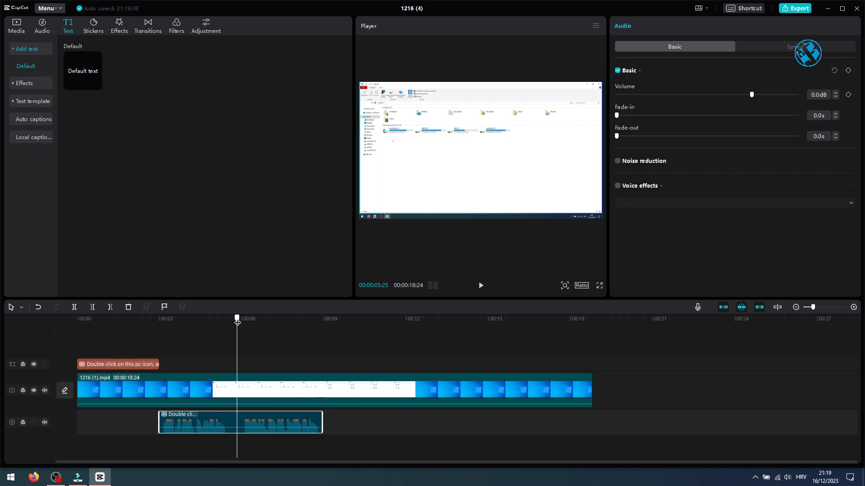
{"action": "left_click", "coordinate": [74, 307]}
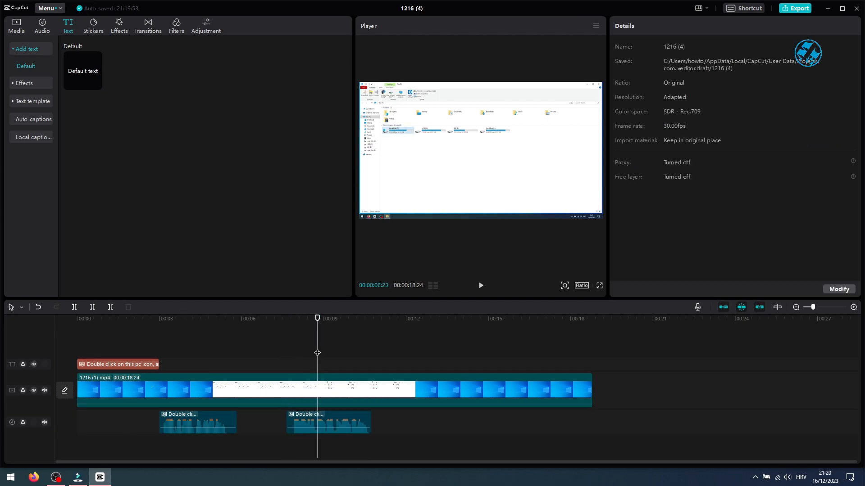
{"action": "left_click", "coordinate": [117, 365]}
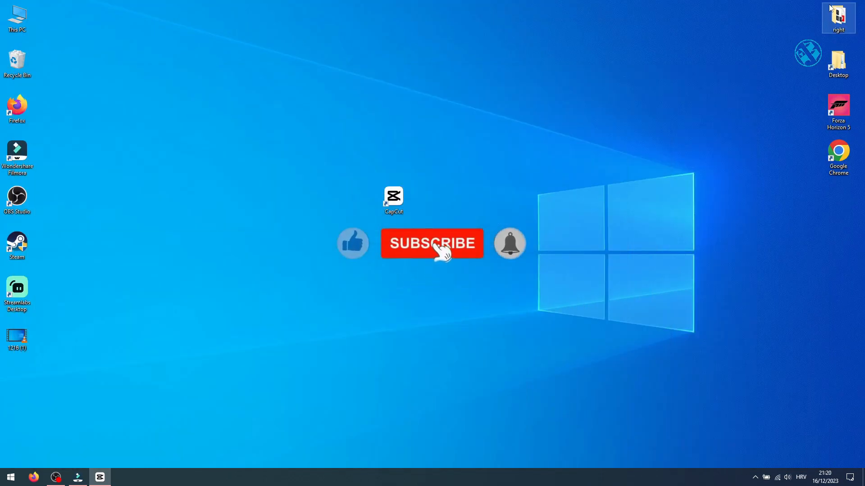
Dismiss the Super Thanks tipping prompt, leaving only the Windows desktop visible.
{"action": "left_click", "coordinate": [431, 243]}
{"action": "type", "text": "Thanks,it wo"}
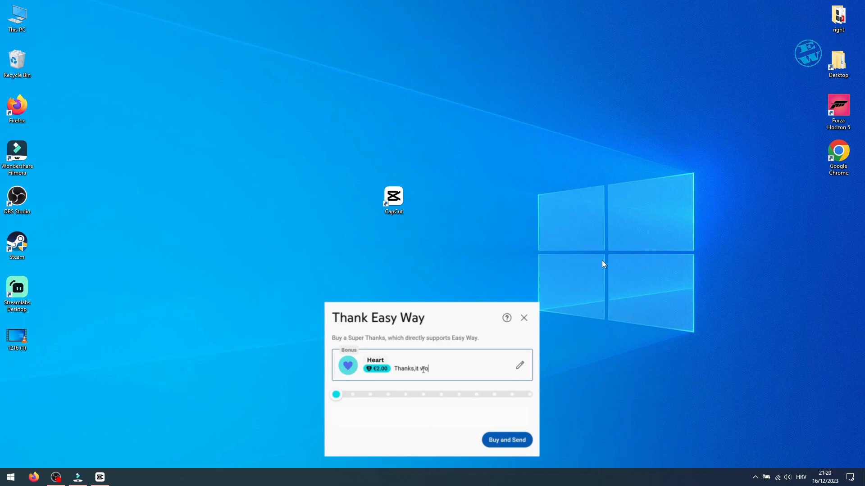
{"action": "left_click_drag", "start_coordinate": [336, 394], "coordinate": [353, 395]}
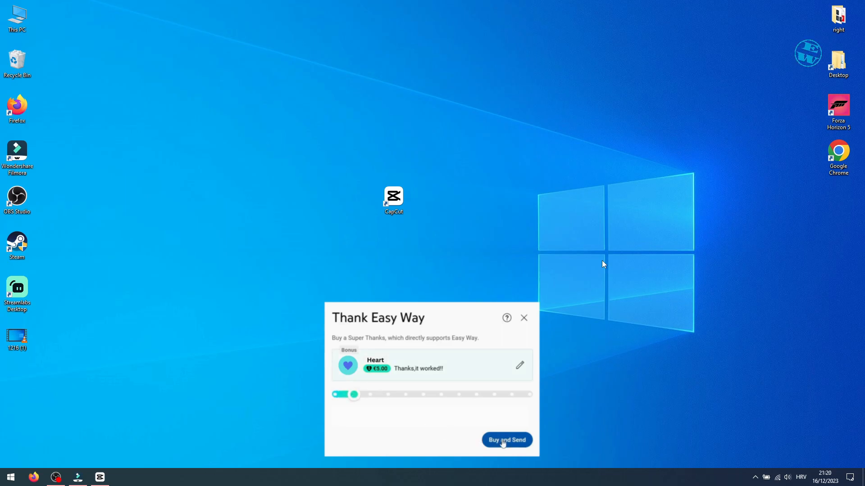
{"action": "left_click", "coordinate": [522, 318]}
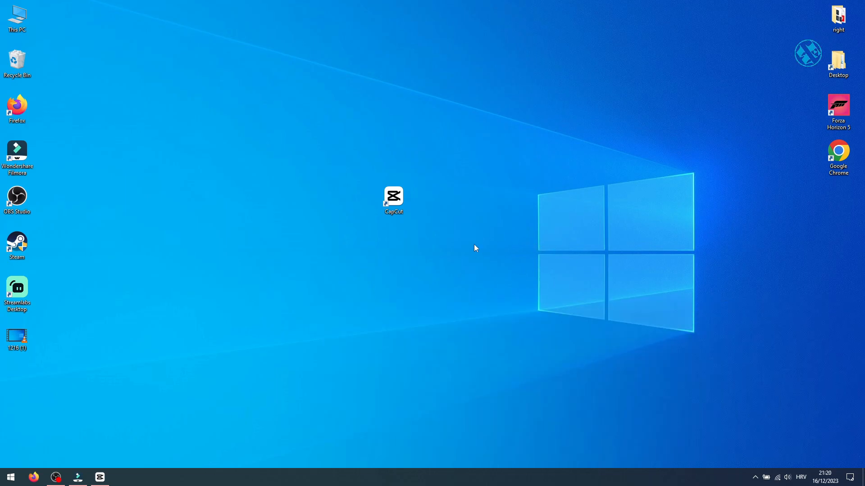